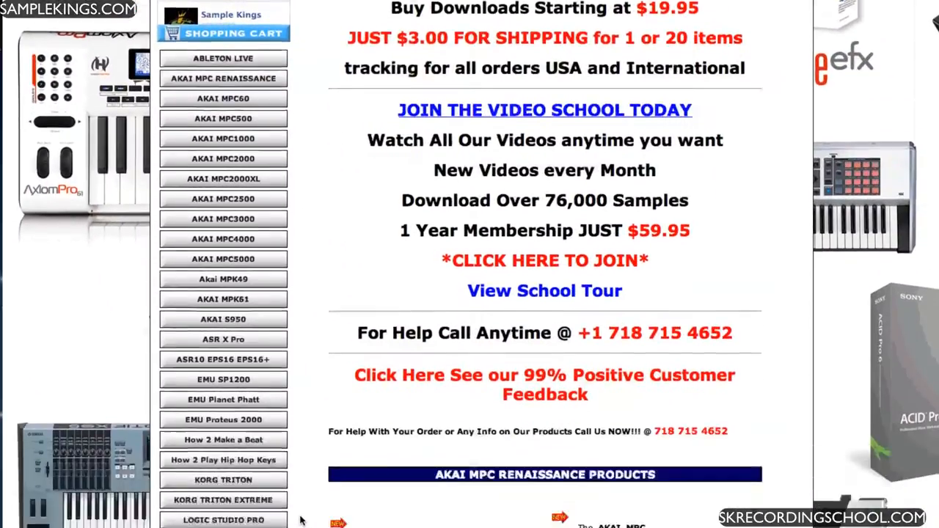
- Scroll the product menu and open the NI Maschine Mikro listings
scroll(down, 3)
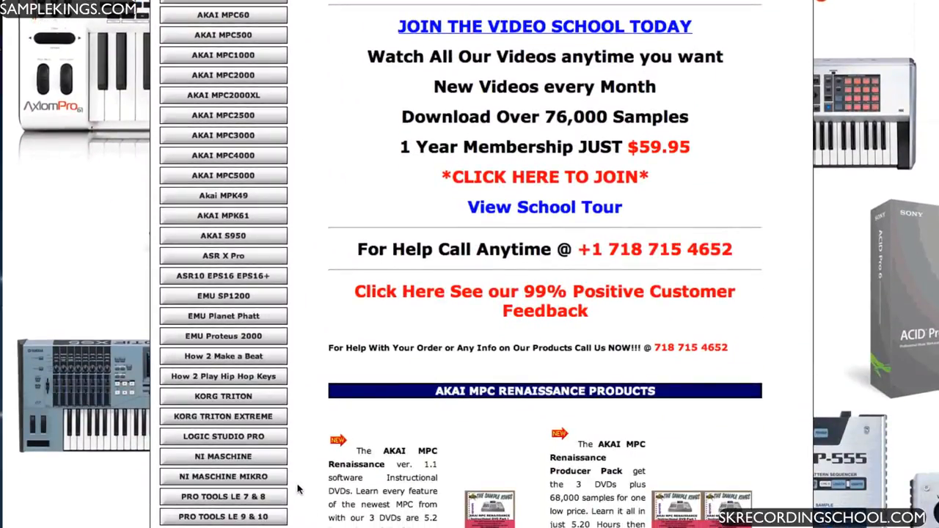
mouse_move(223, 477)
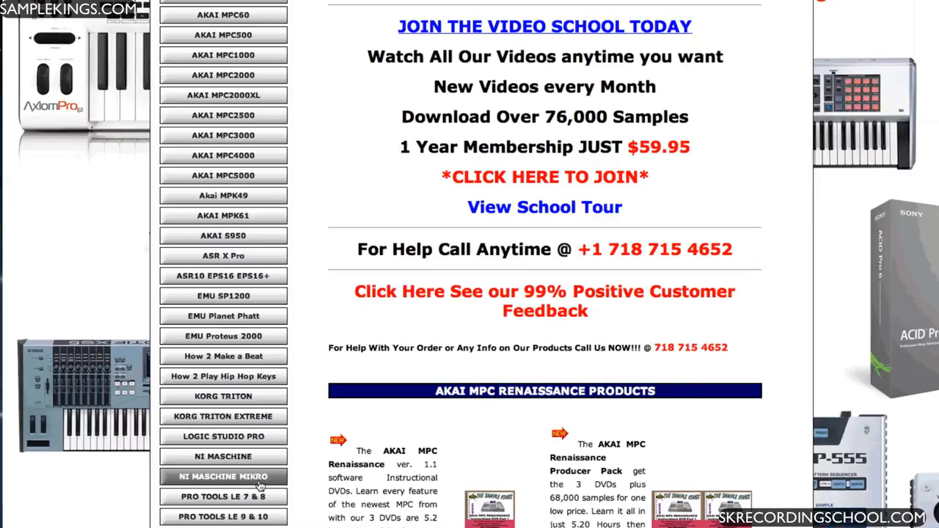
click(223, 476)
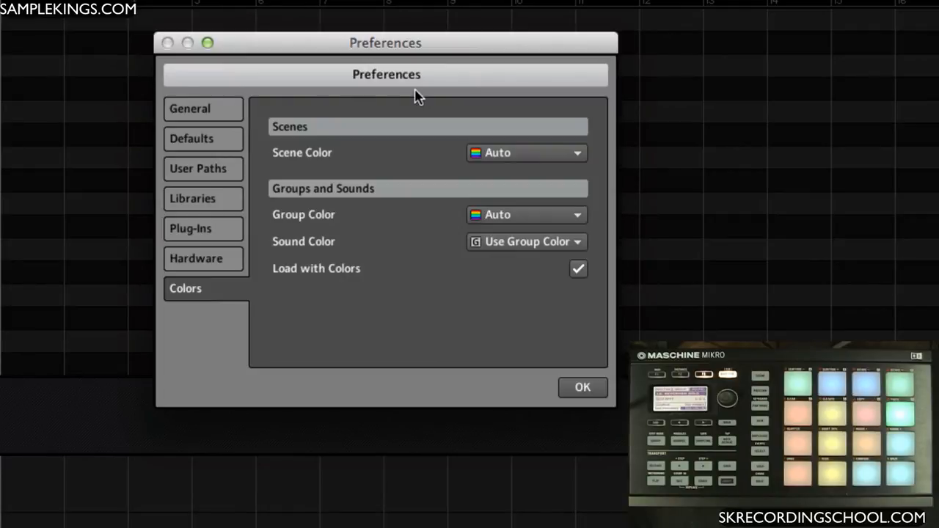
- Preview the scene color palette, then add an empty scene after Hook B
click(572, 153)
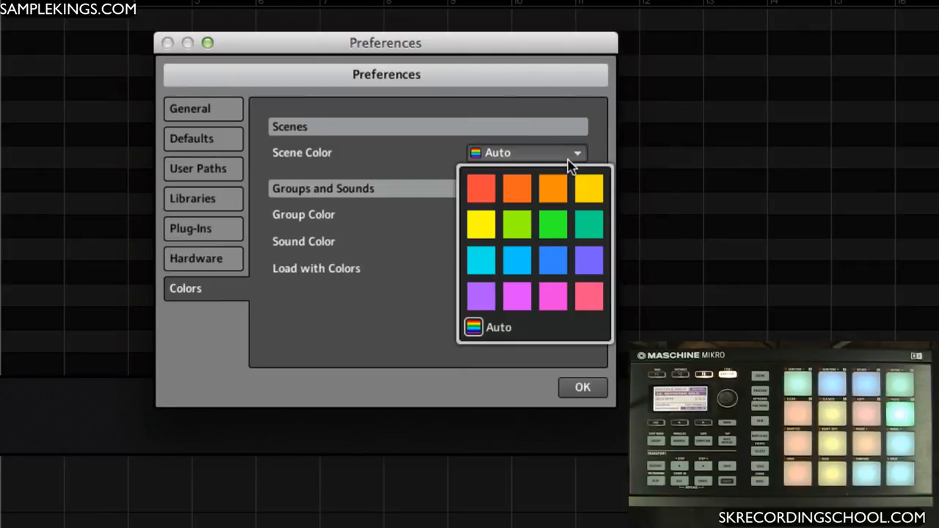
mouse_move(484, 335)
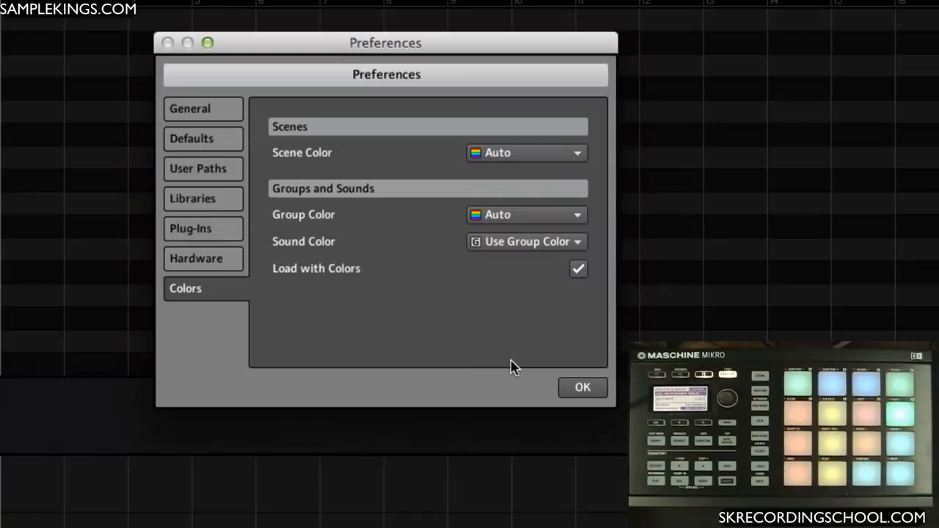
click(583, 387)
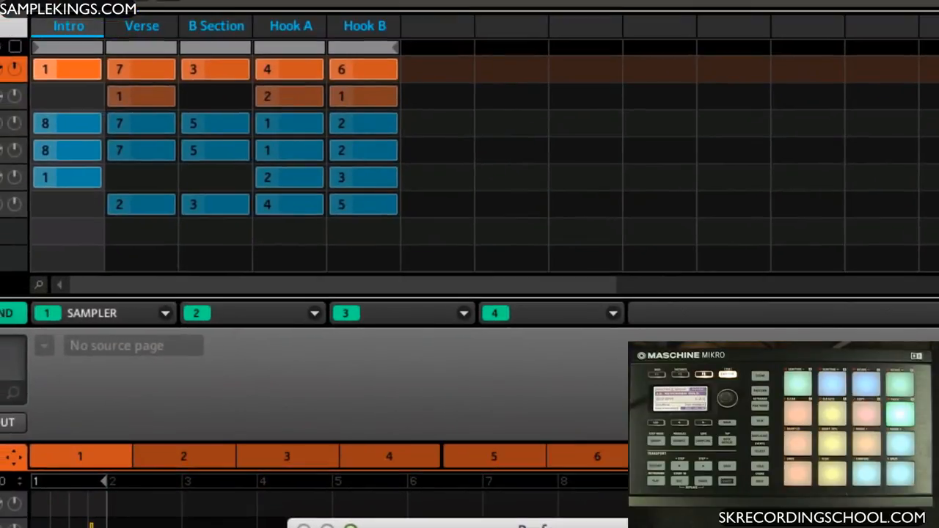
mouse_move(437, 176)
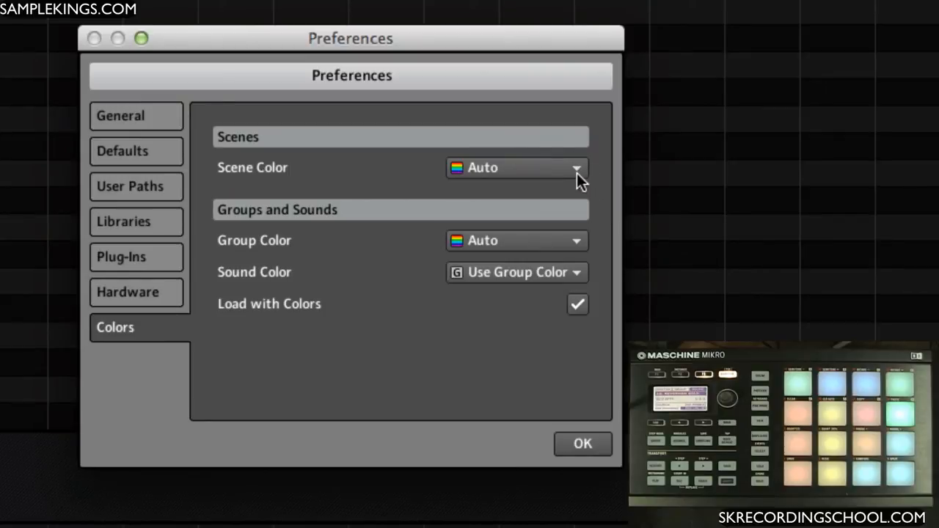
click(579, 167)
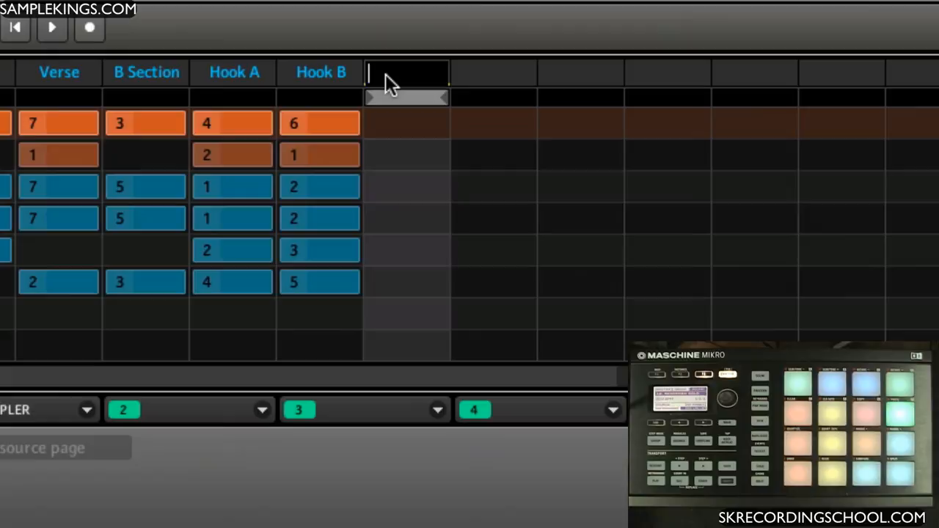
- Name the new scene 'New'
text(New)
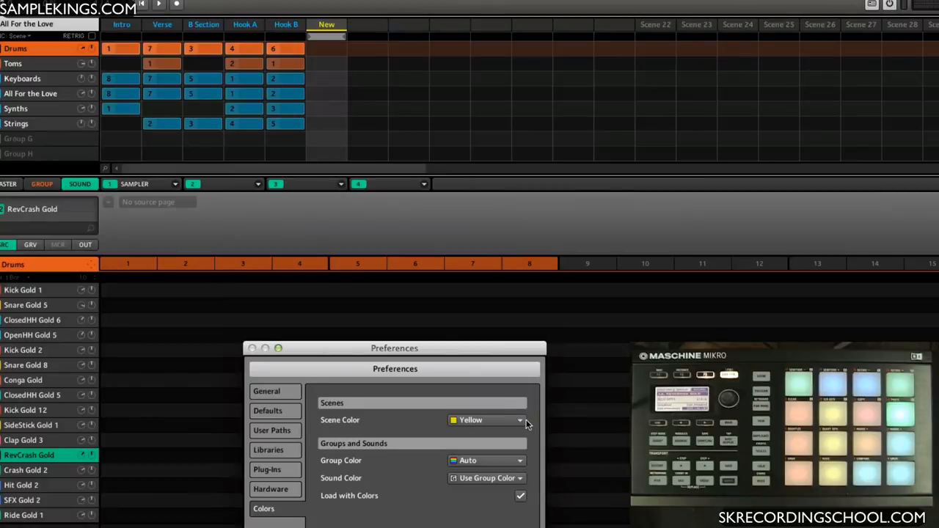
- Set the Scene Color preference back to Auto
click(484, 420)
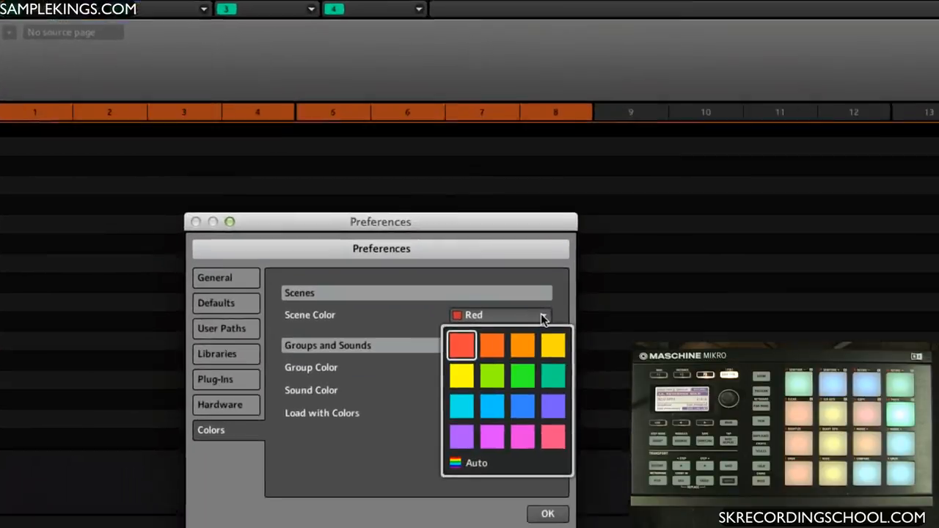
click(473, 462)
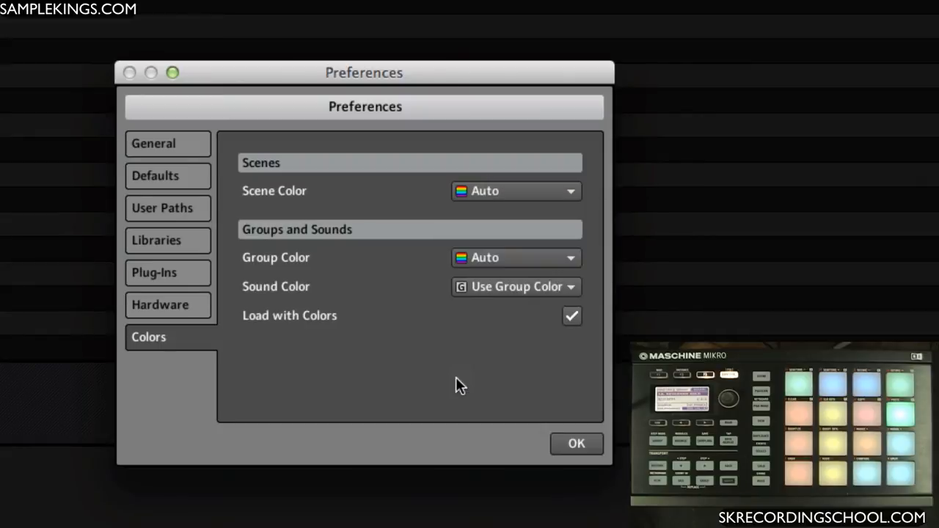
mouse_move(337, 220)
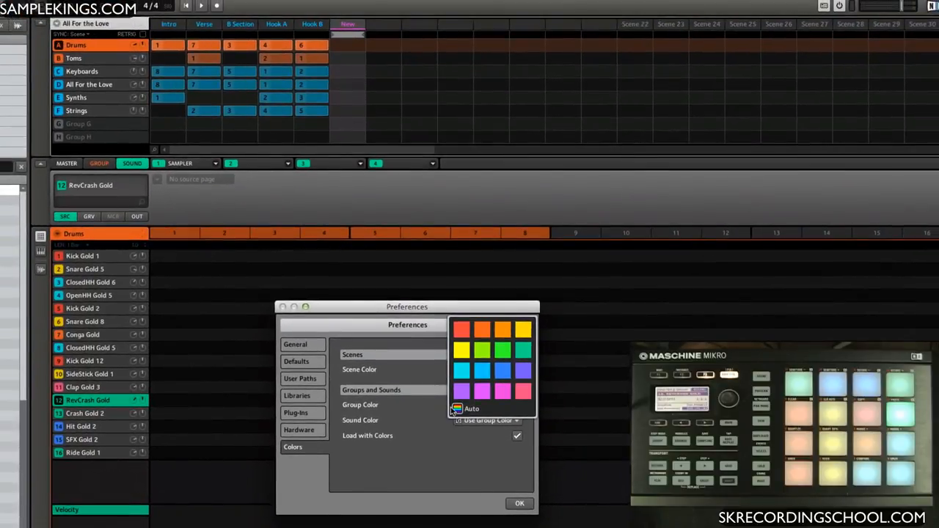
- Set Group Color to Green, close Preferences, and create green Group G
click(481, 350)
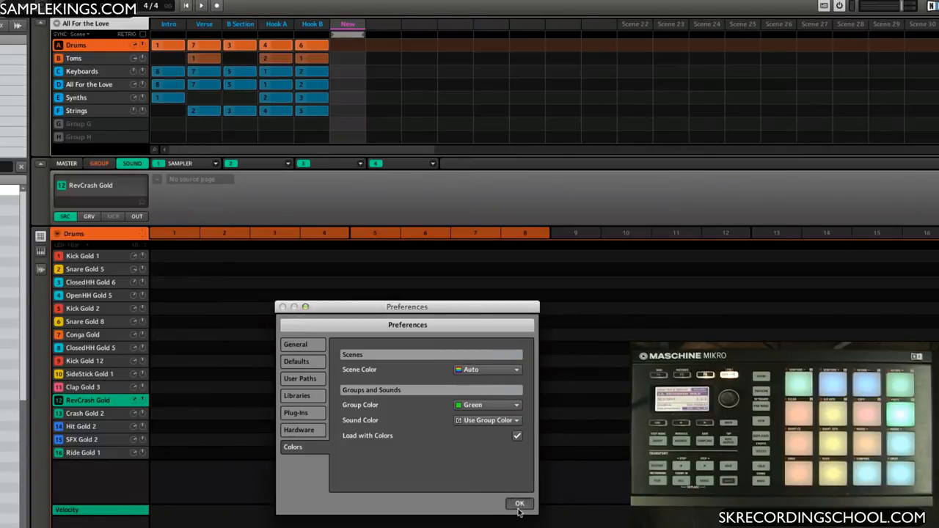
click(518, 504)
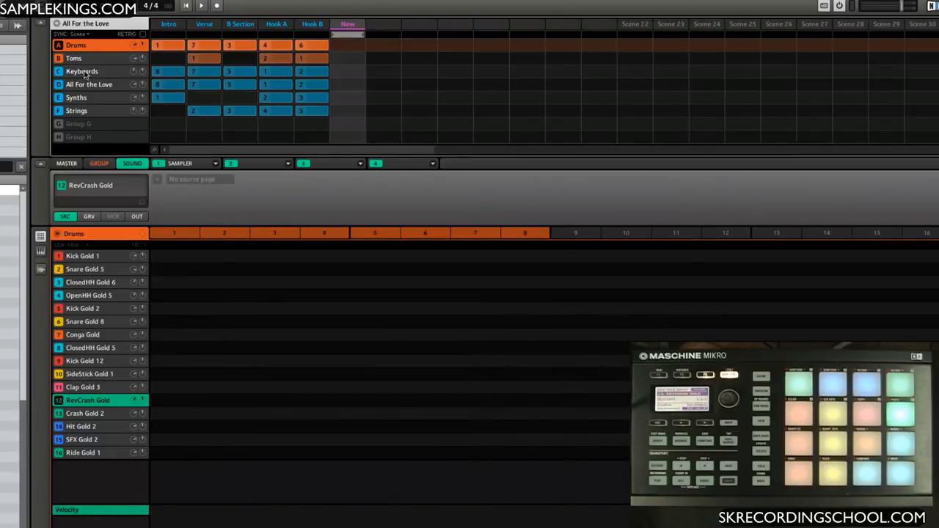
click(79, 123)
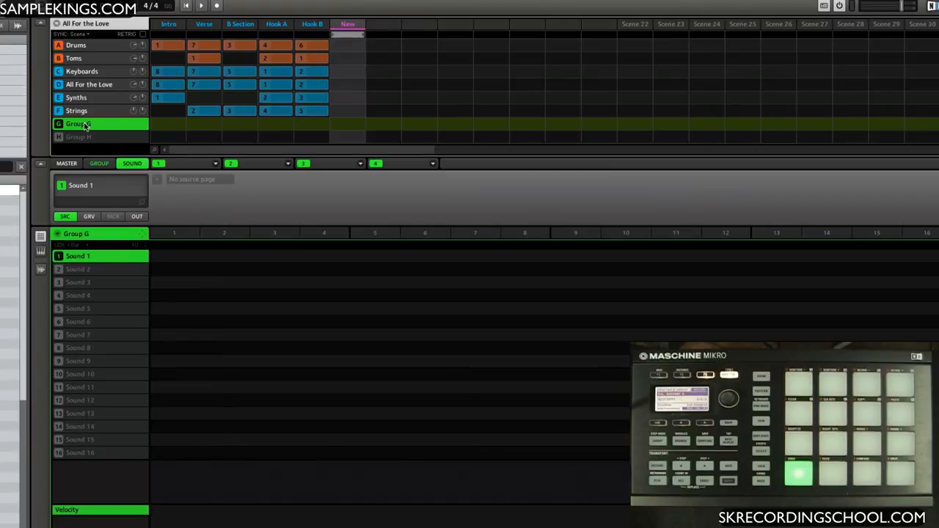
mouse_move(83, 49)
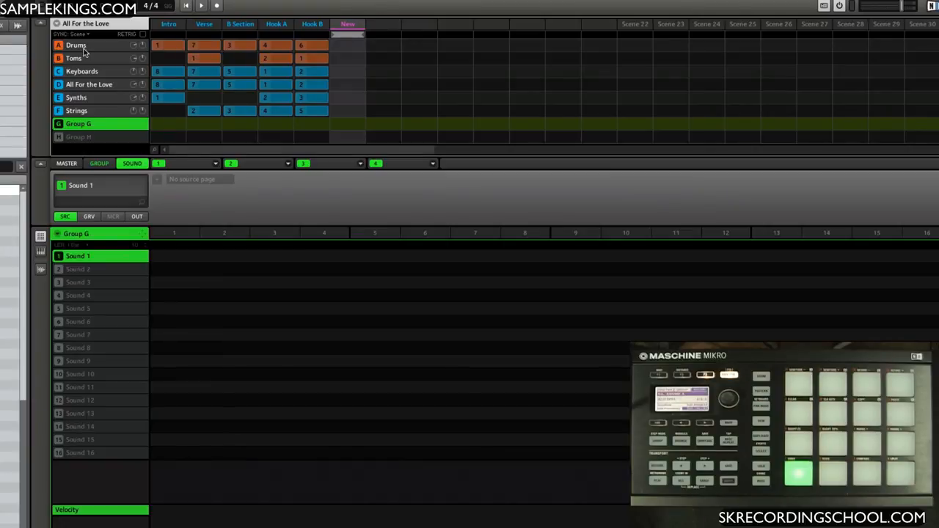
- Select the Drums group and reopen the Colors preferences
click(75, 45)
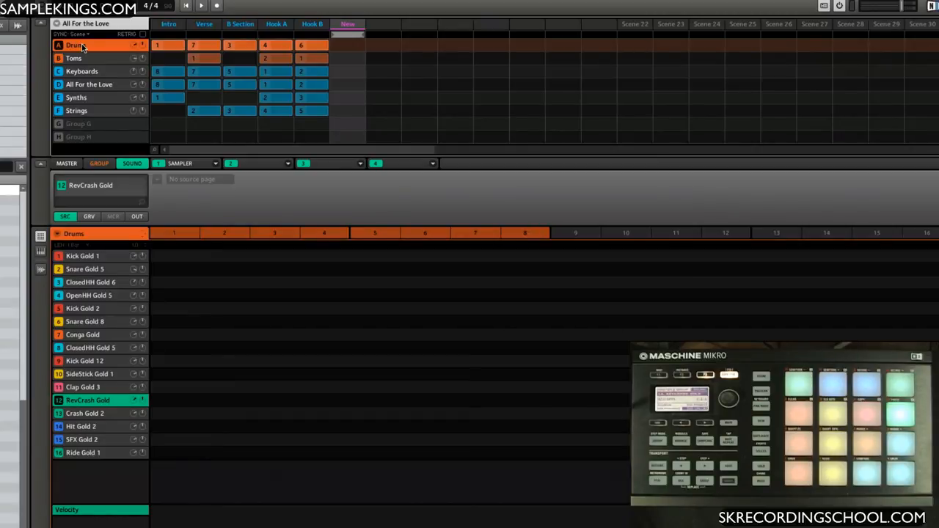
click(79, 123)
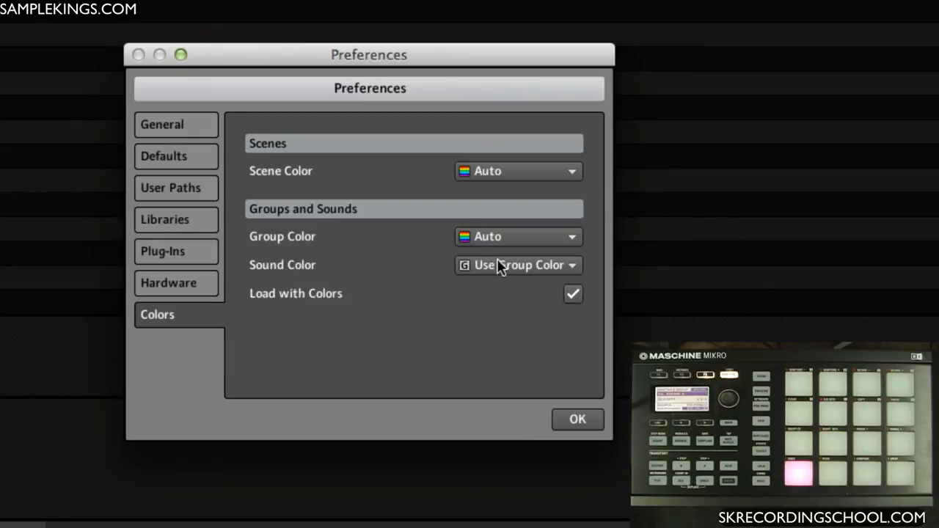
mouse_move(458, 376)
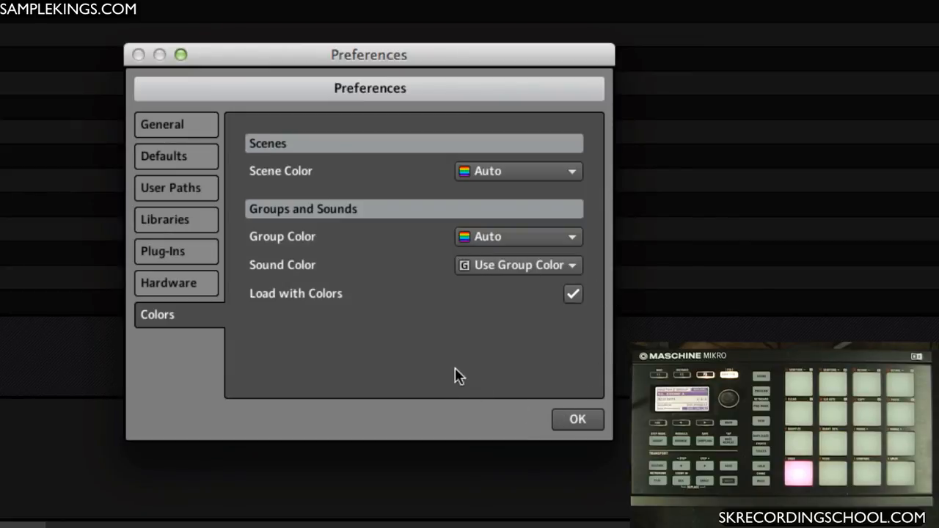
mouse_move(546, 270)
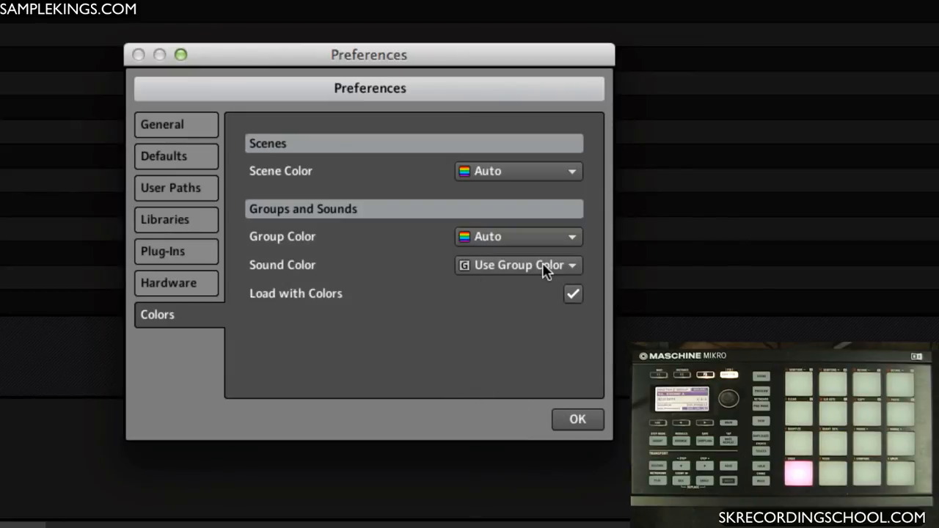
mouse_move(550, 270)
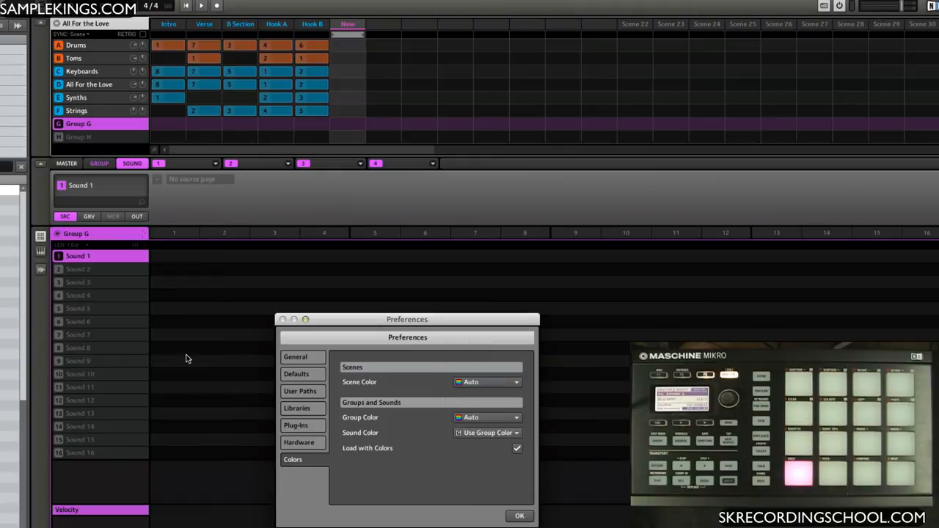
mouse_move(341, 448)
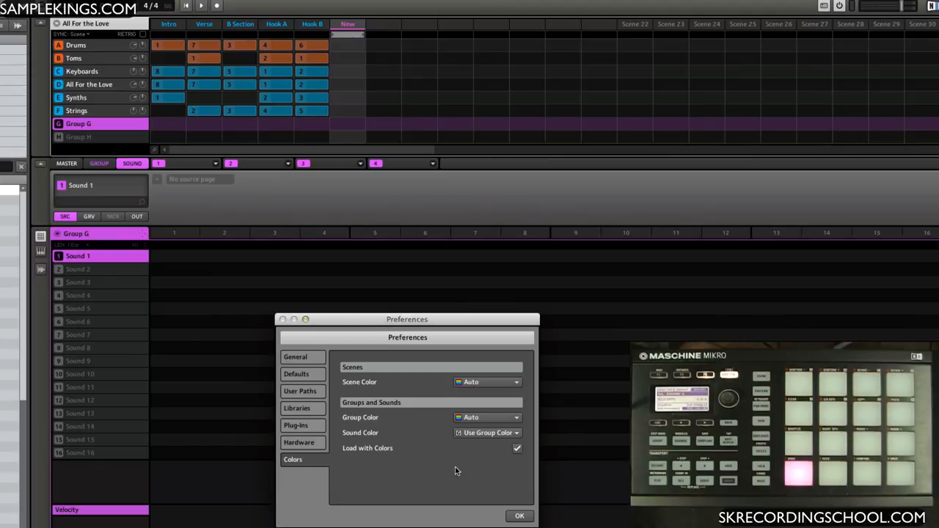
mouse_move(385, 455)
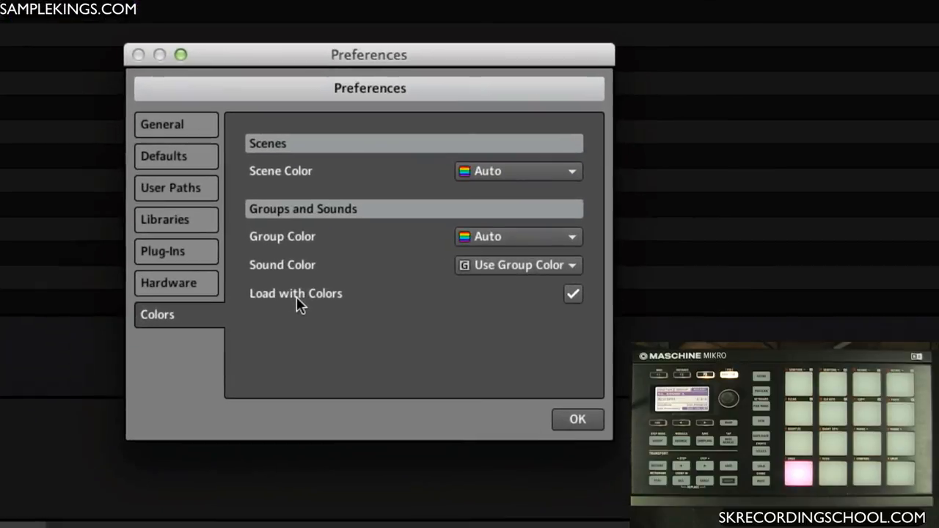
mouse_move(448, 305)
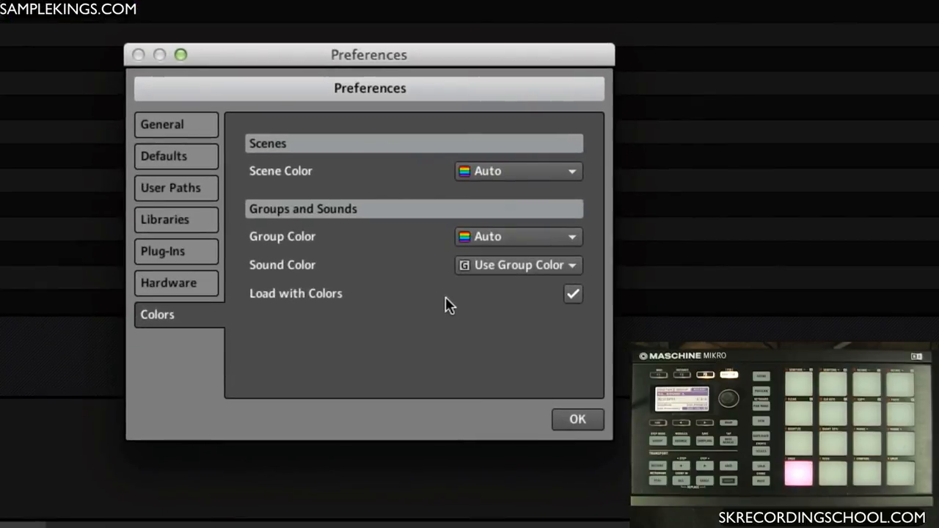
mouse_move(585, 311)
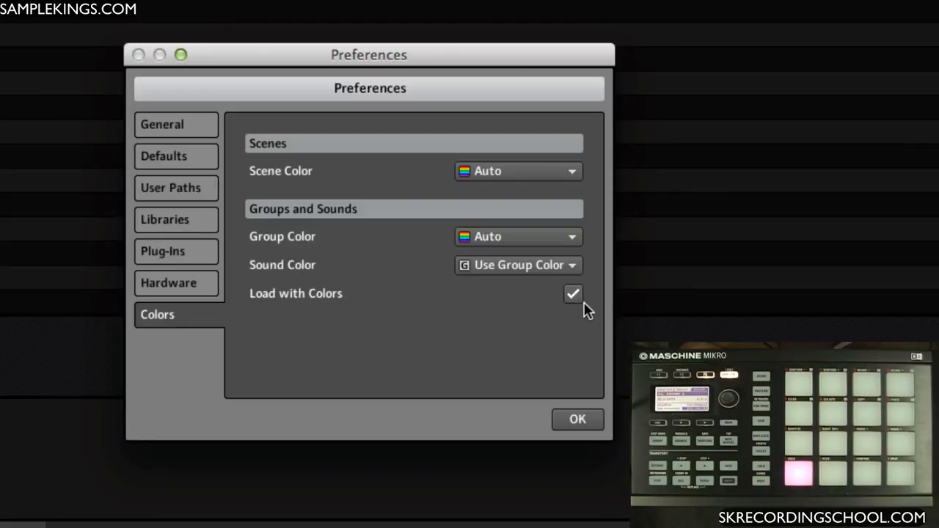